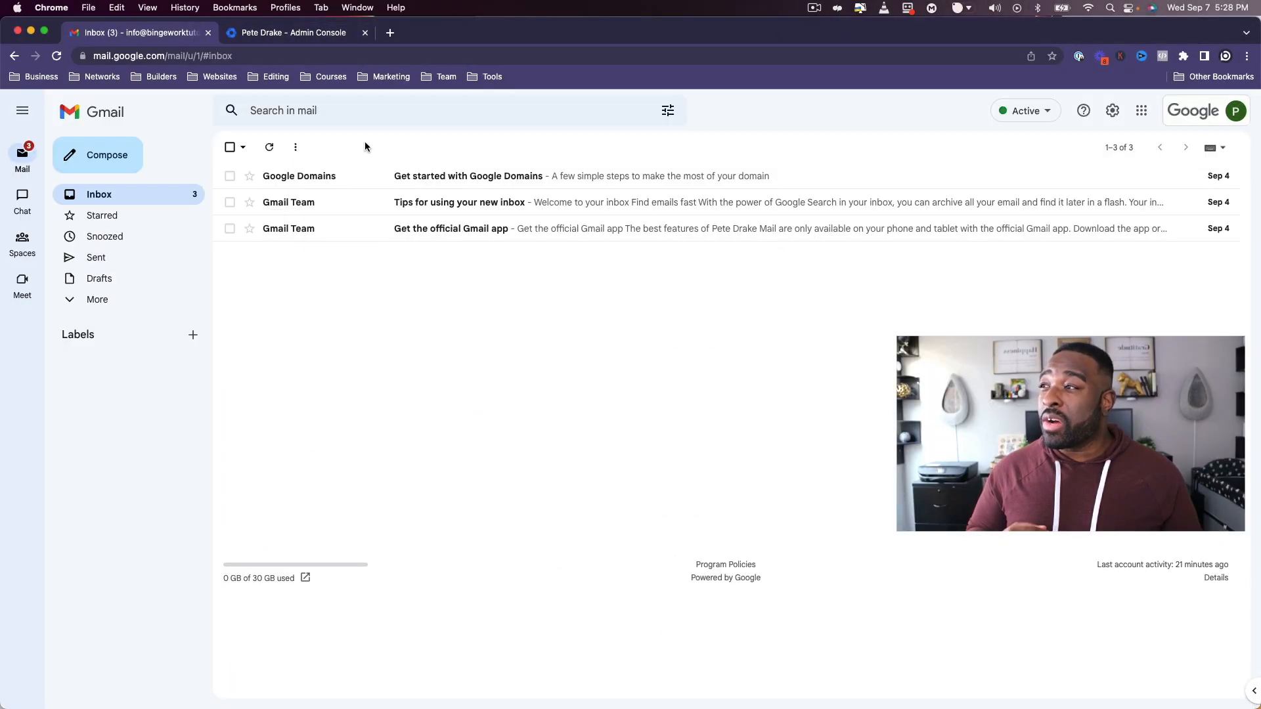
Open Gmail's full settings on the Accounts tab listing send-as addresses.
click(1111, 110)
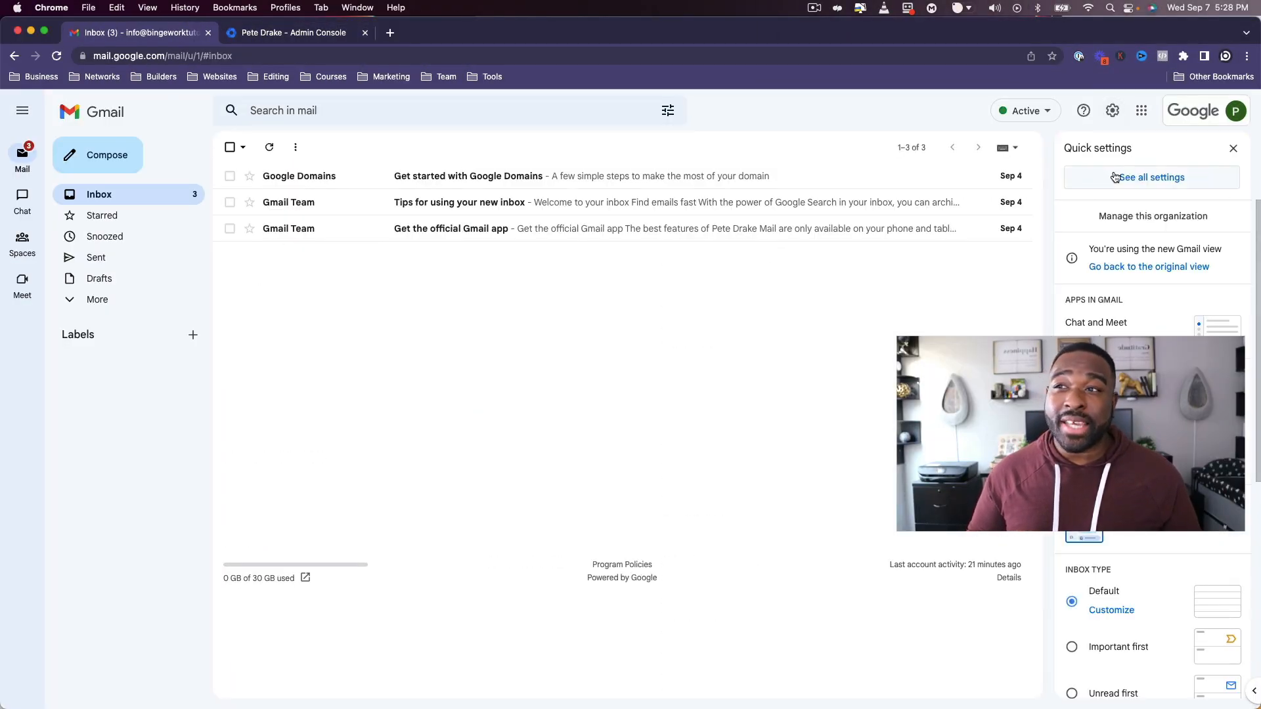
click(1151, 177)
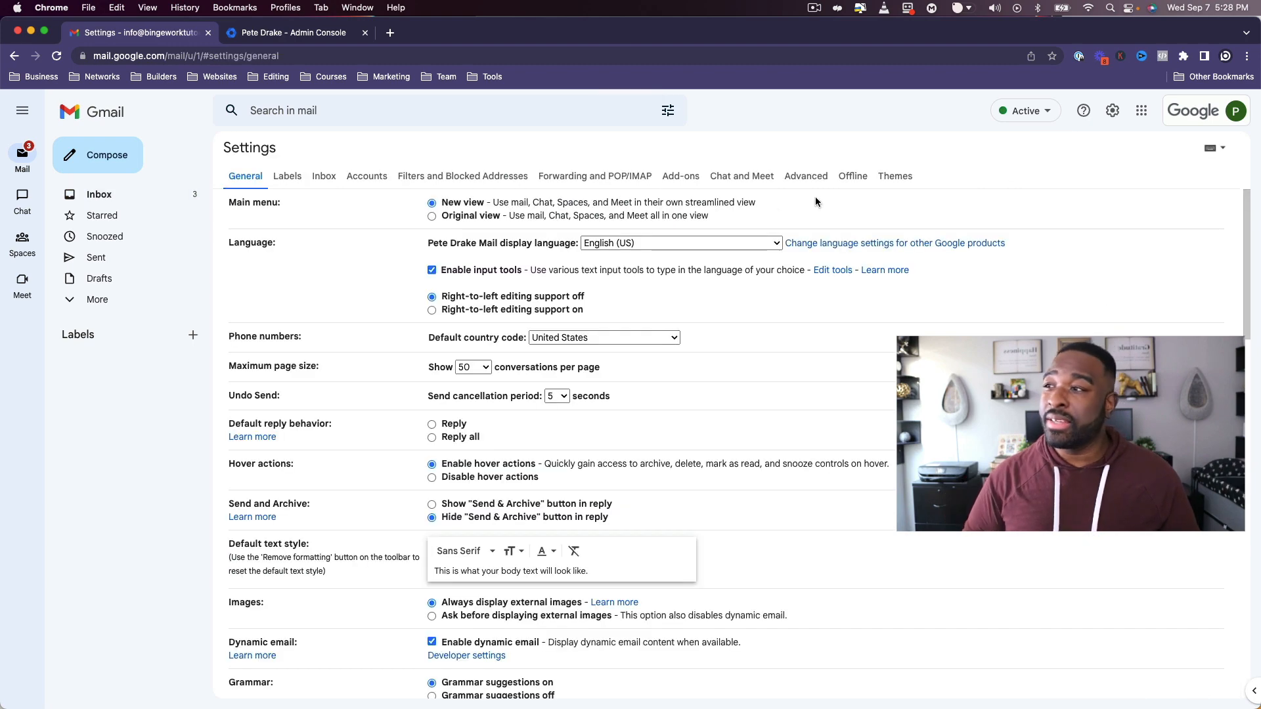
click(366, 176)
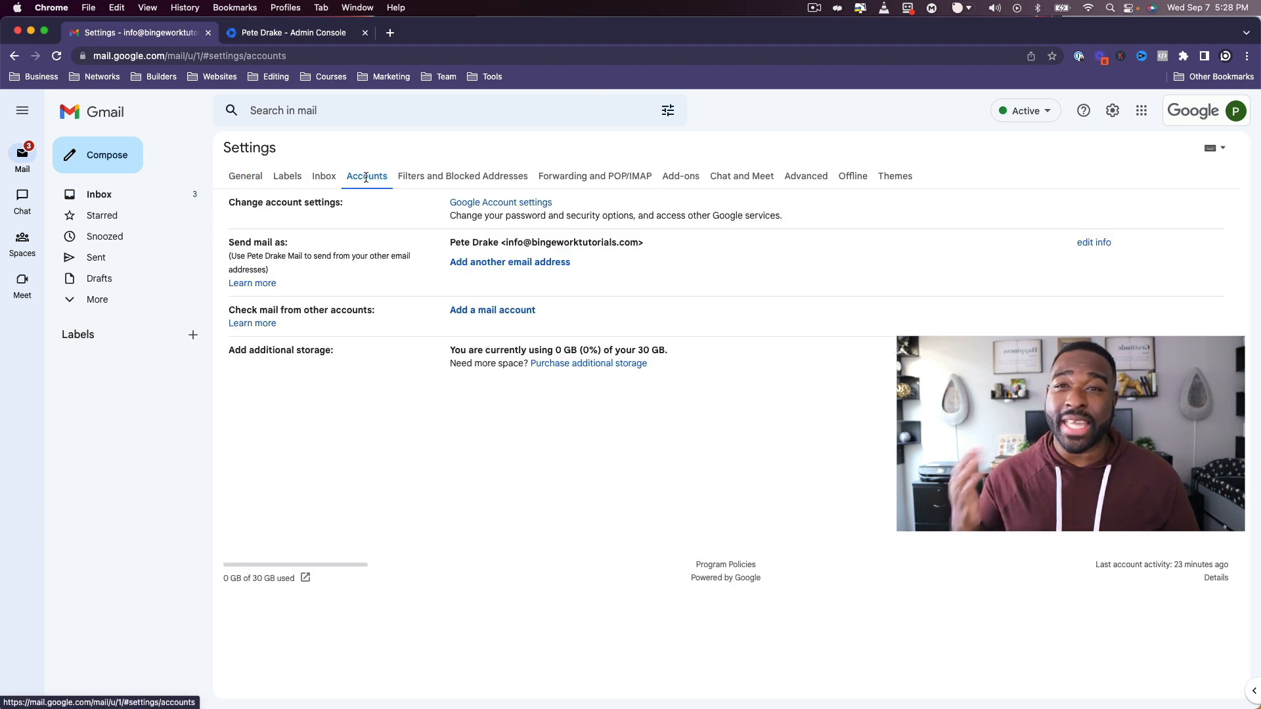
click(509, 261)
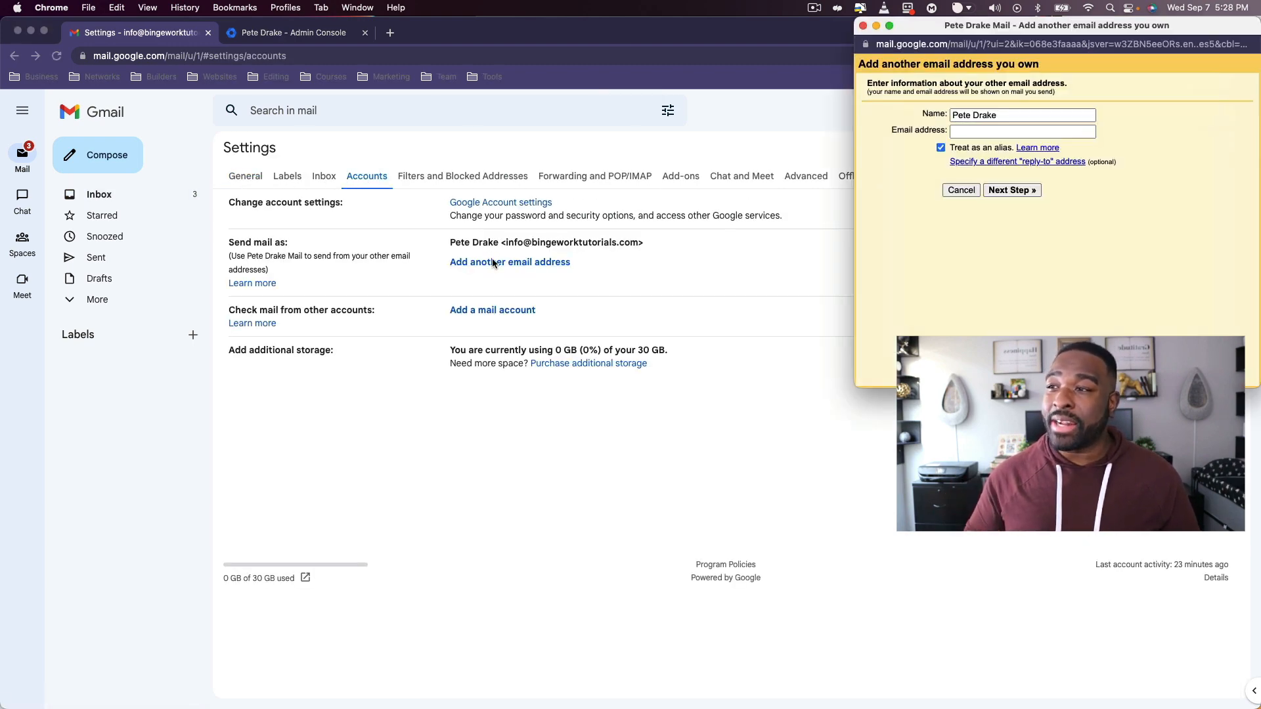
triple_click(1022, 114)
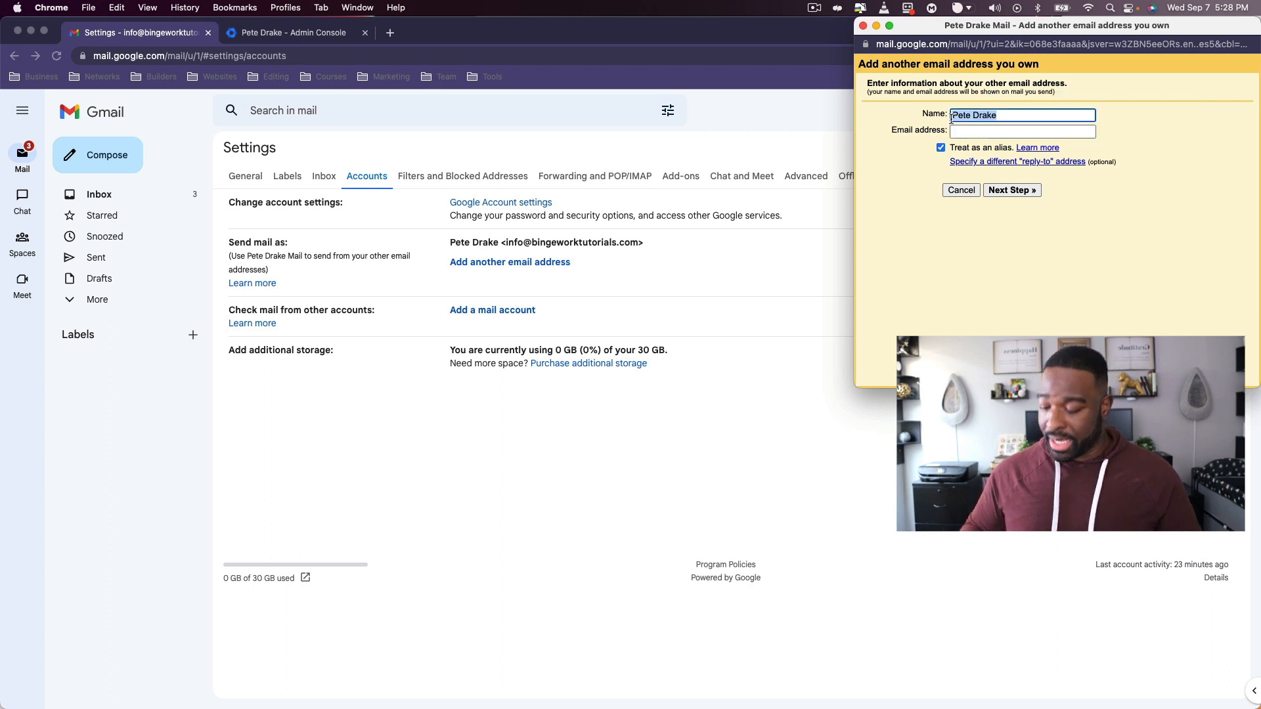
text(Marketin)
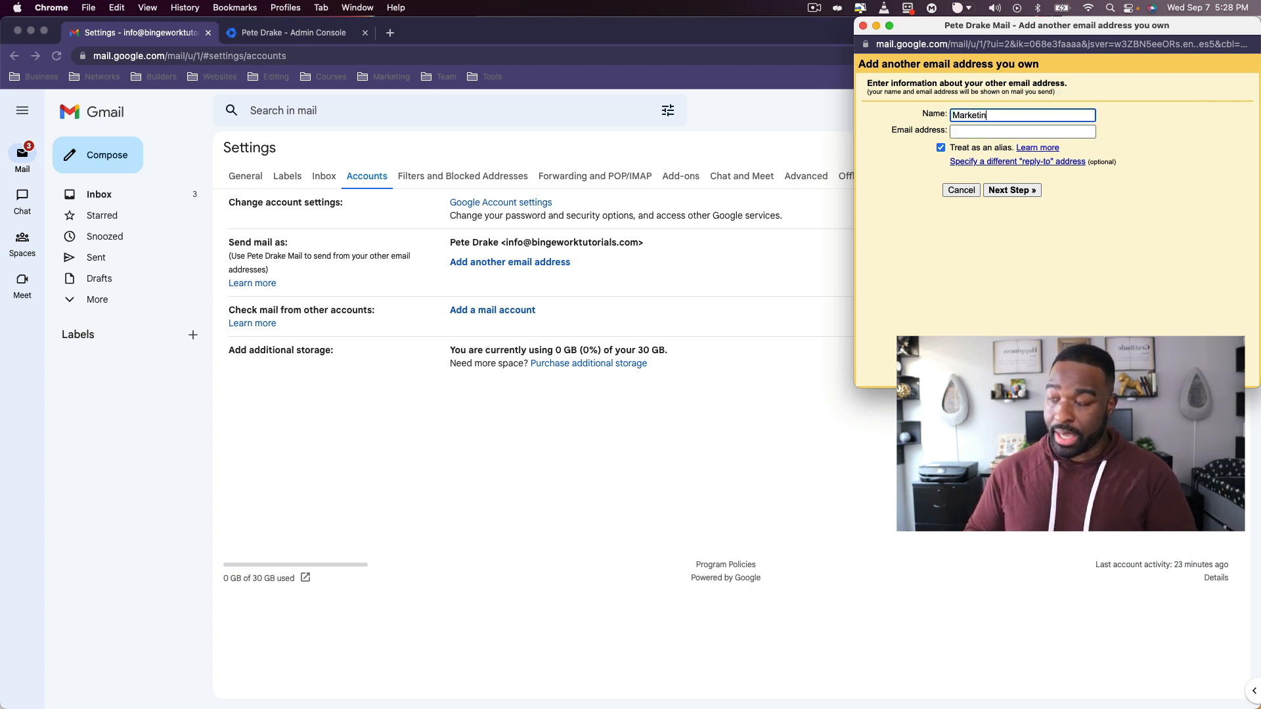
click(1021, 131)
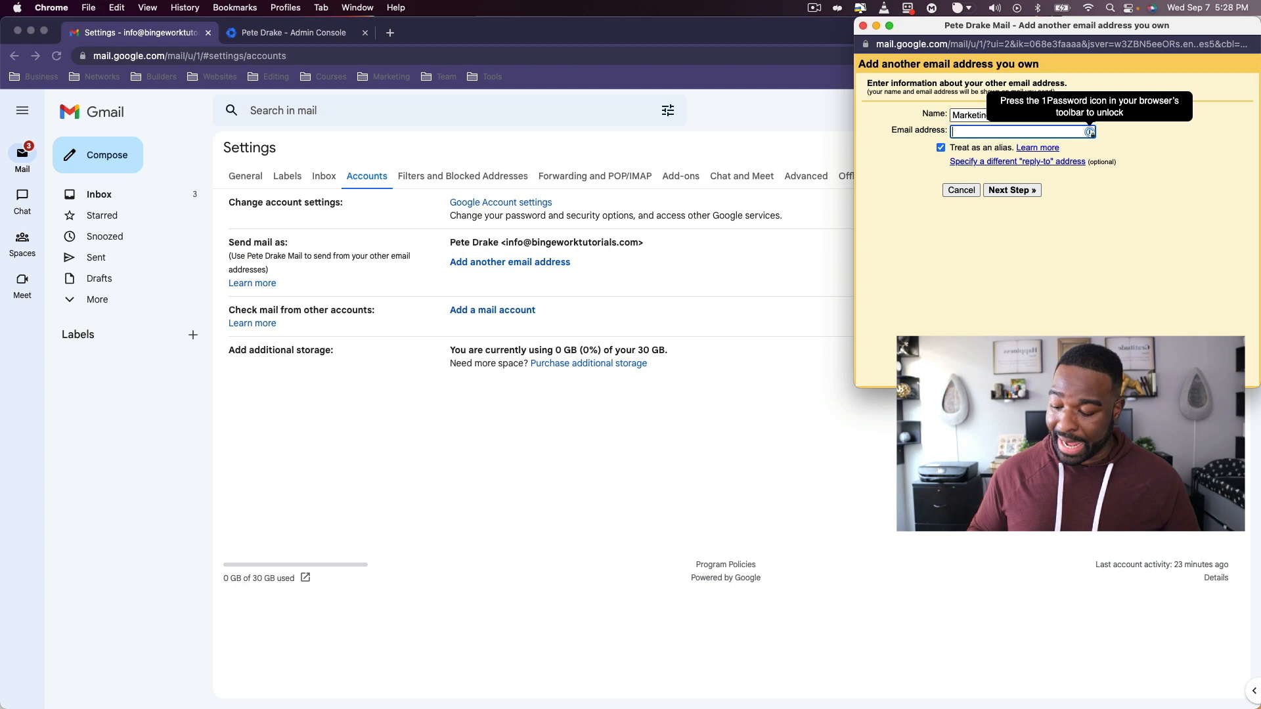
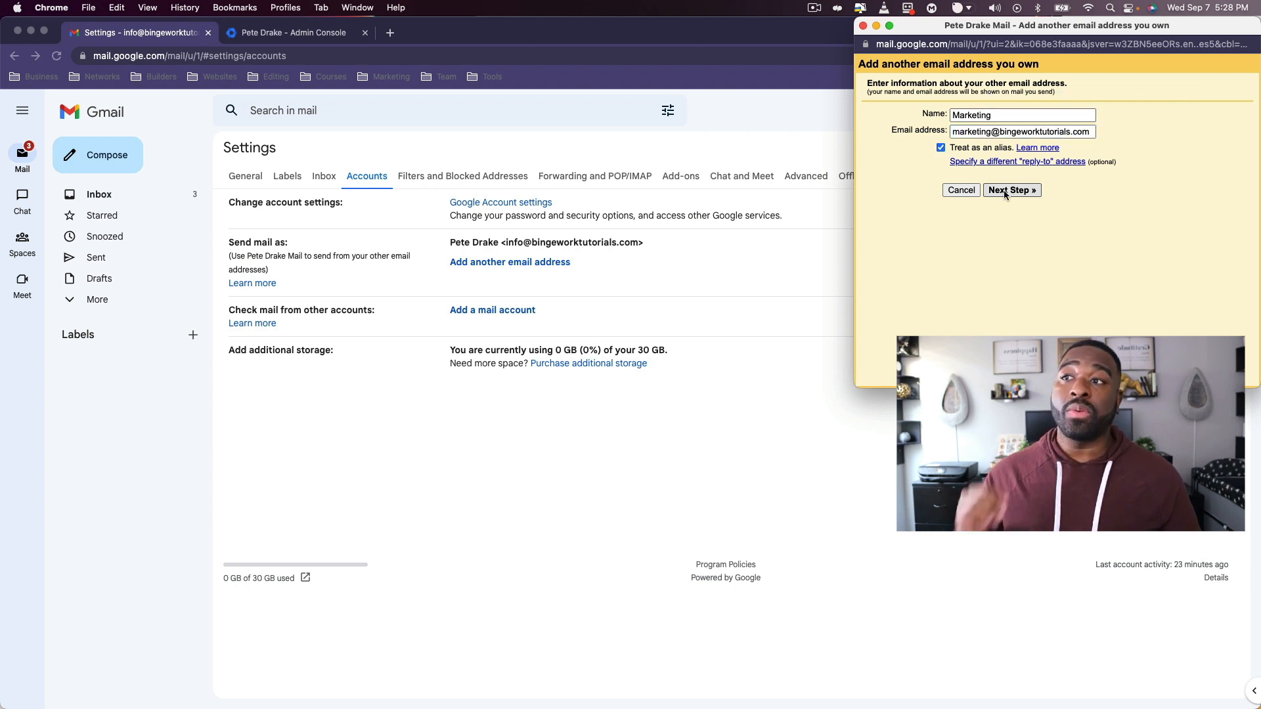
click(1011, 190)
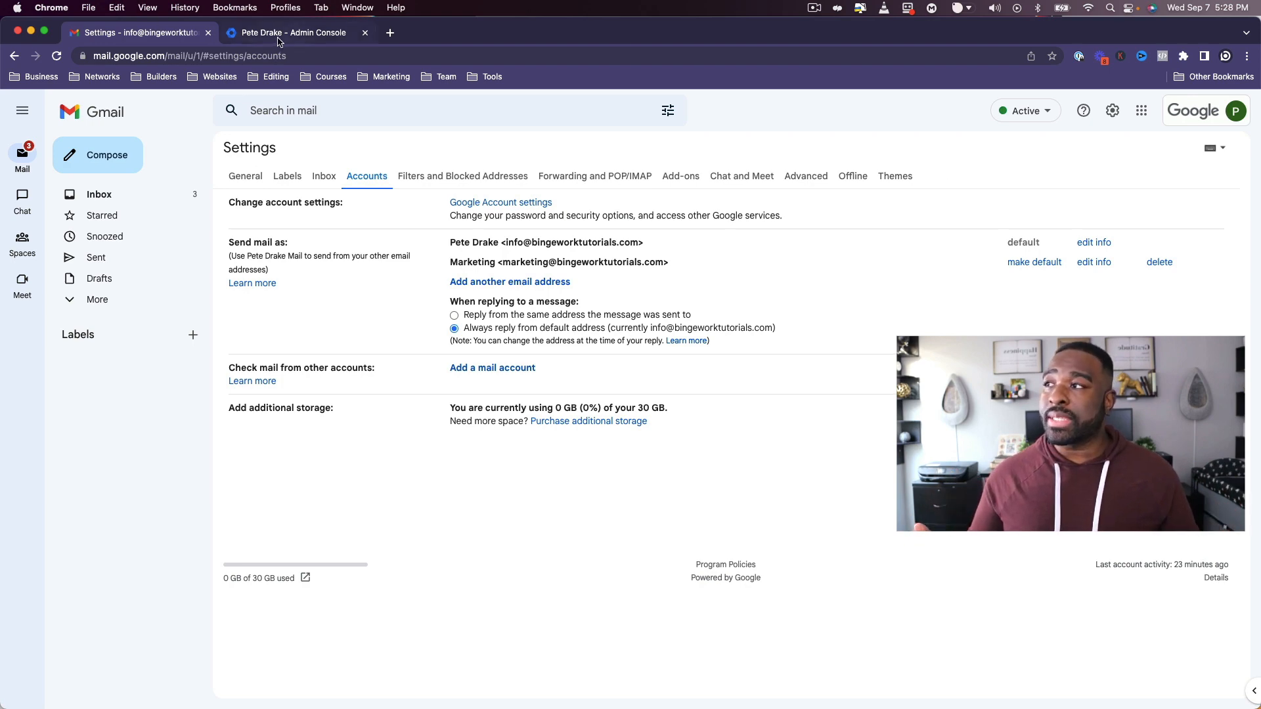
In the Admin Console tab, open the Gmail app settings and scroll toward End User Access.
click(290, 32)
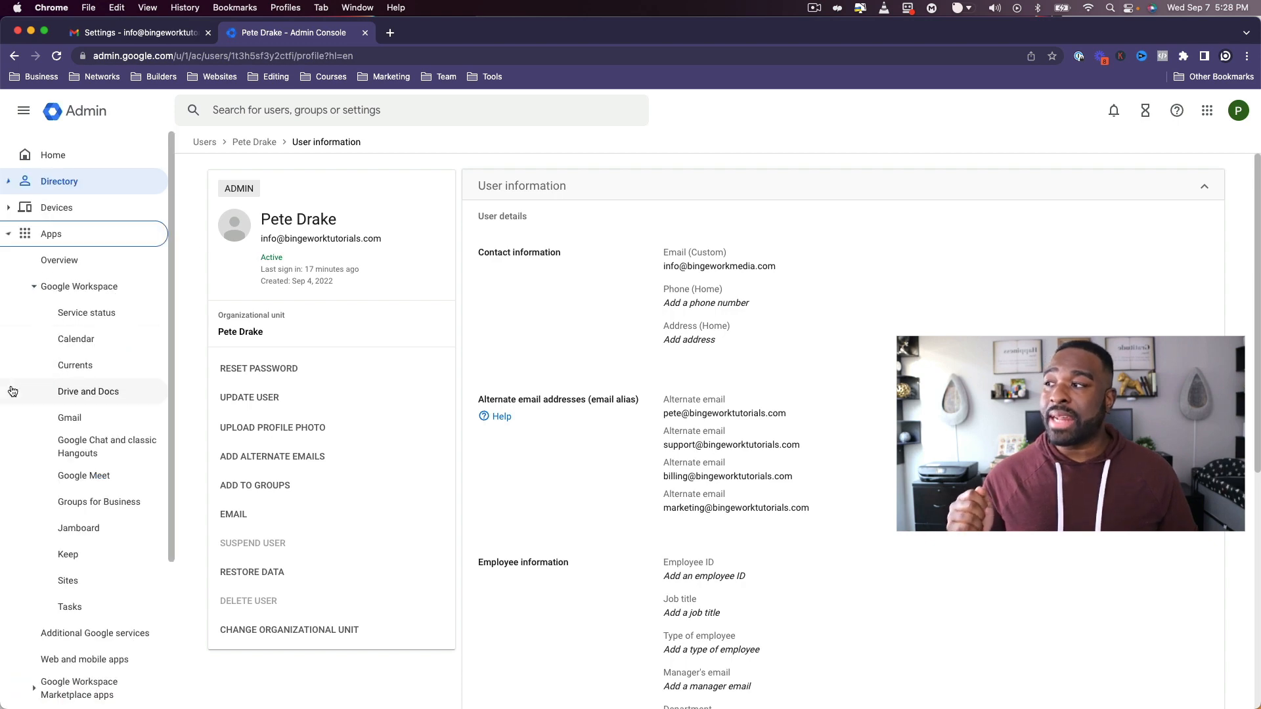
click(69, 418)
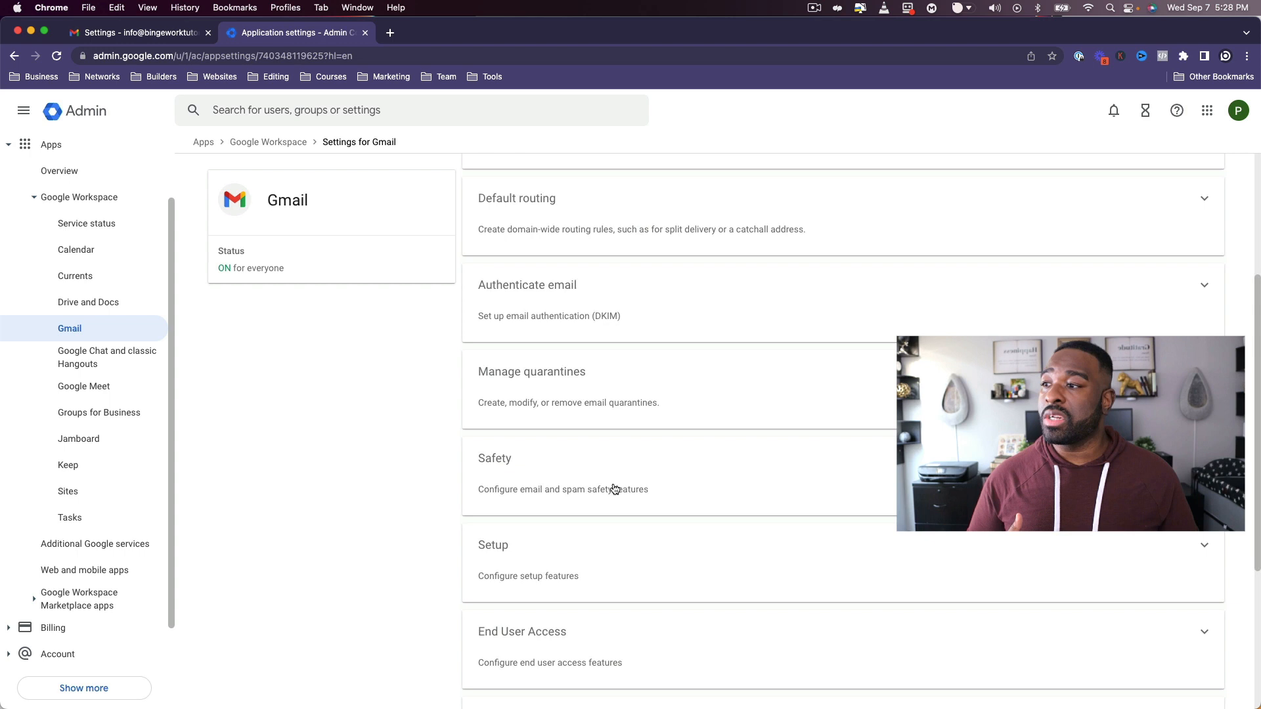
scroll(down, 3)
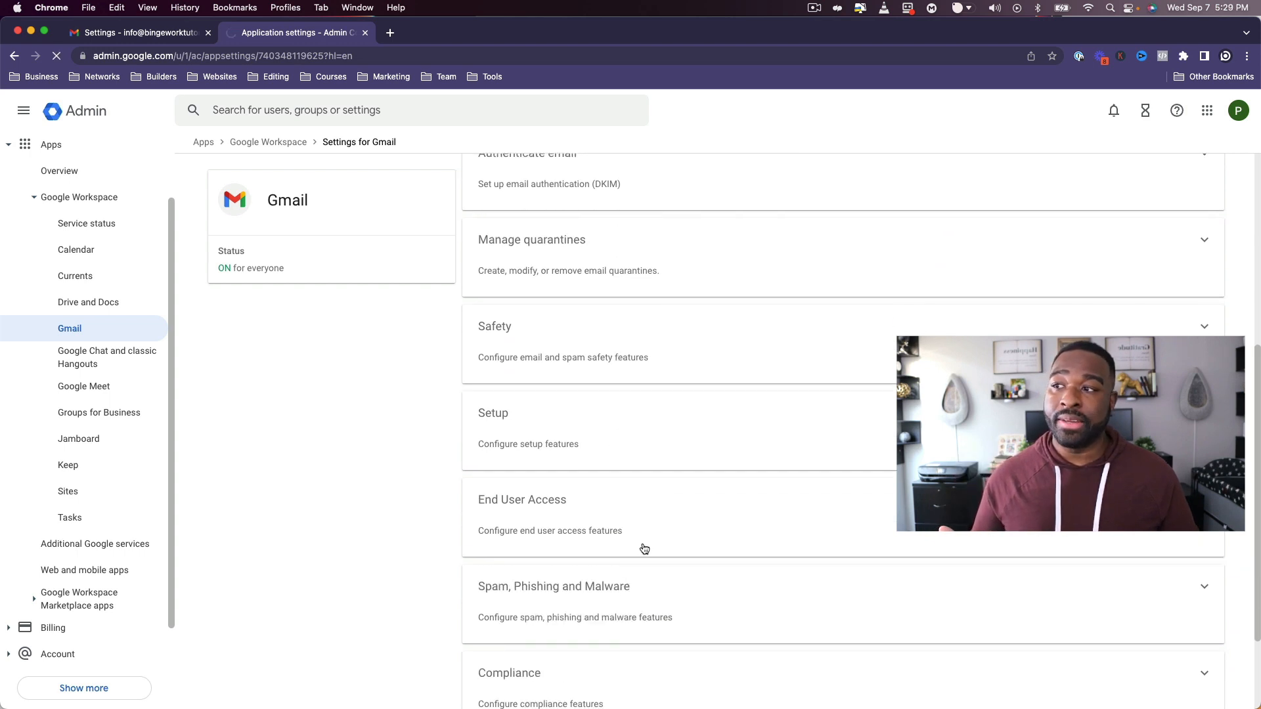
Open End User Access and save the 'Allow per-user outbound gateways' setting.
click(522, 499)
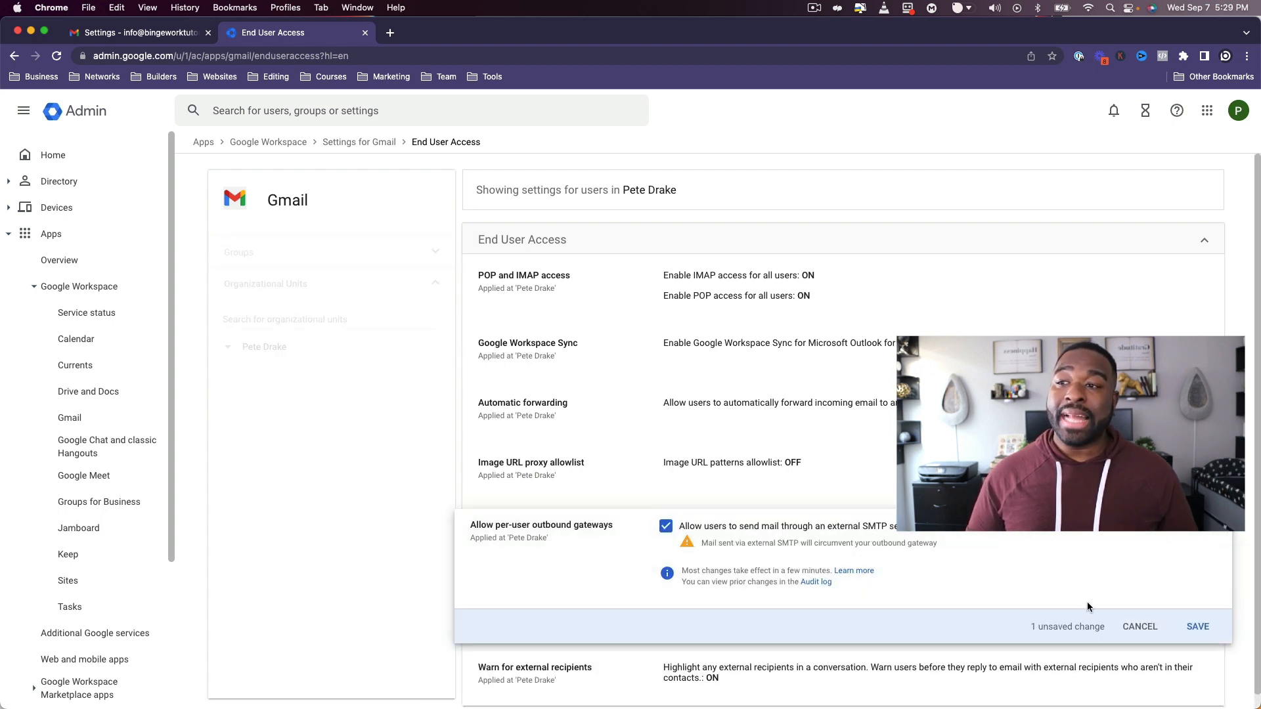
click(1197, 626)
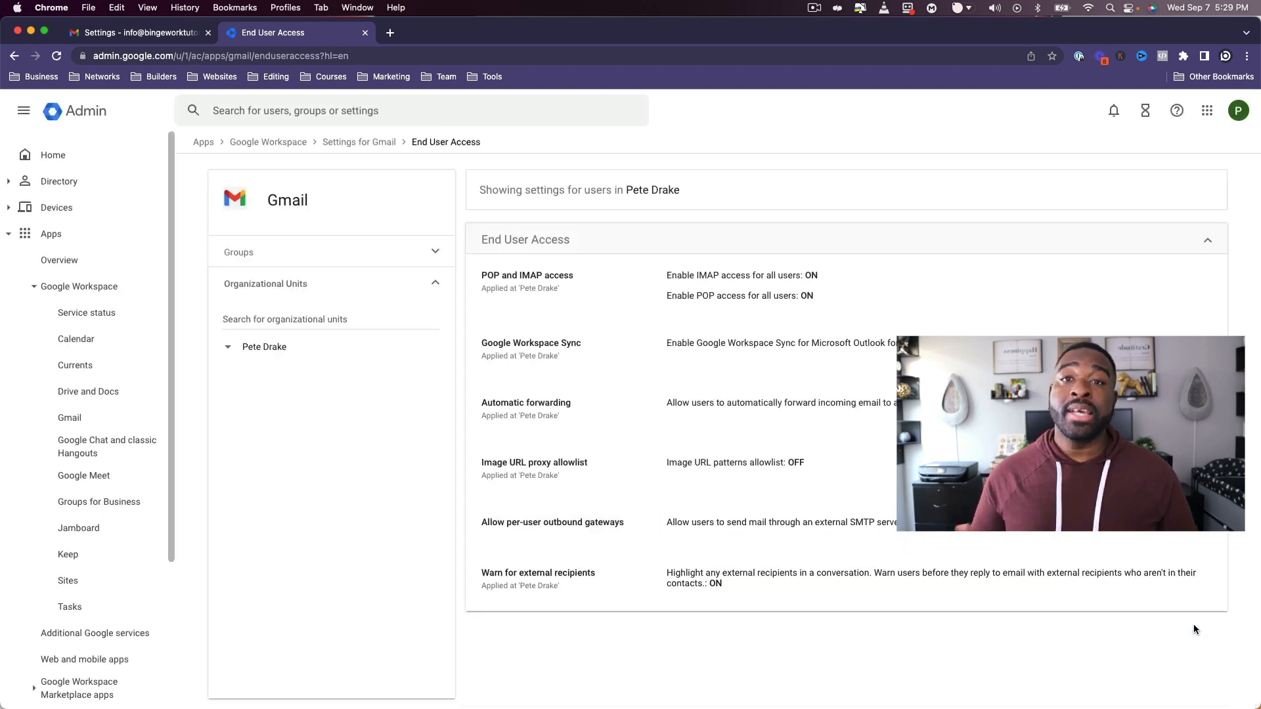